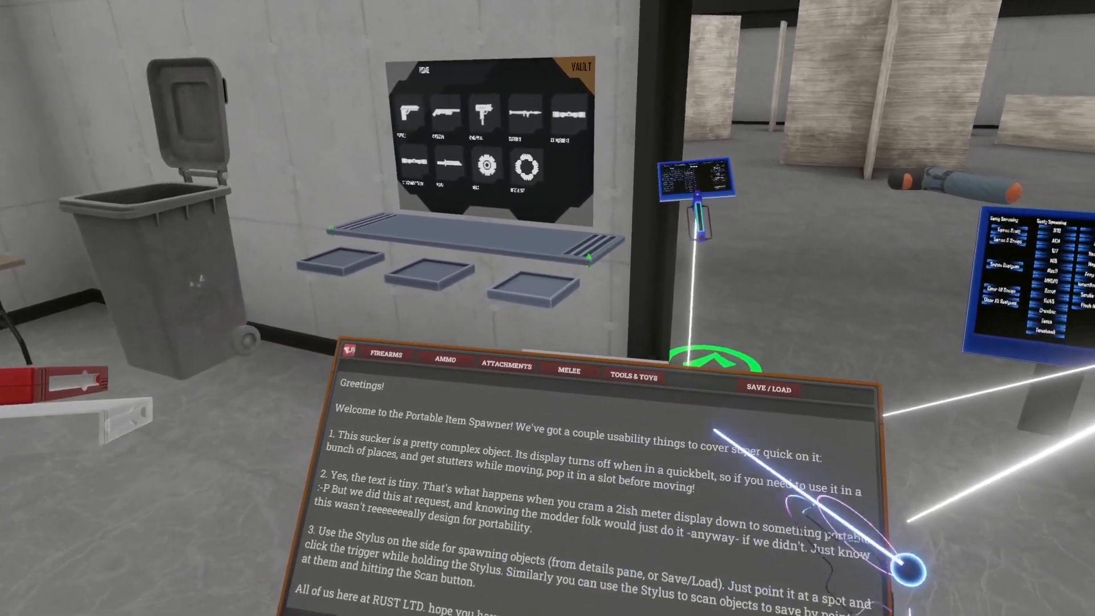
Show the Shotgun ammo category with its 12 gauge shell types on the spawner panel.
click(631, 378)
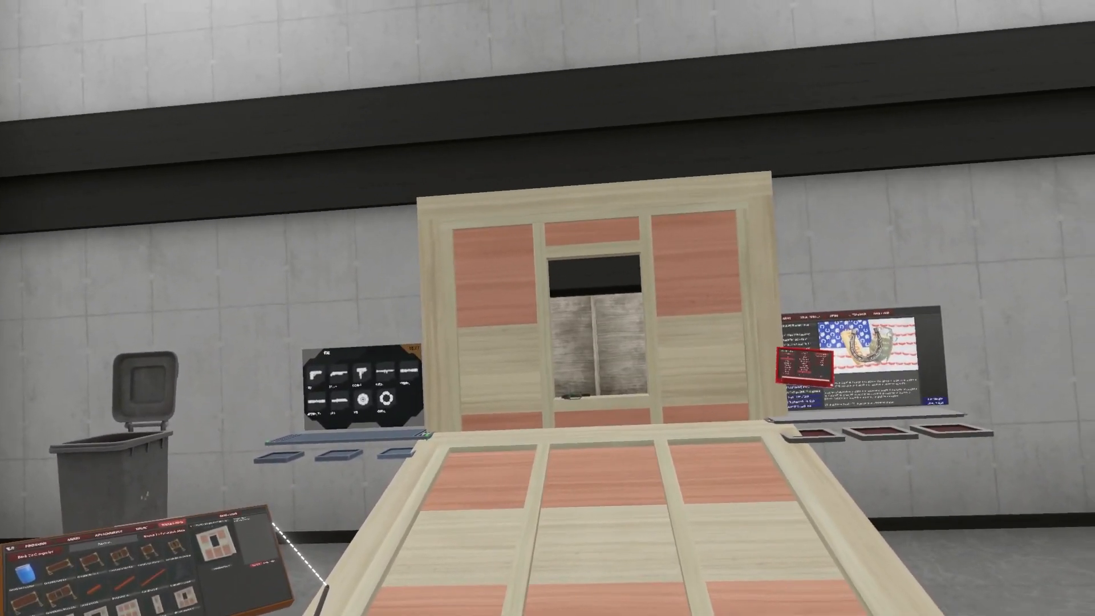
mouse_move(548, 308)
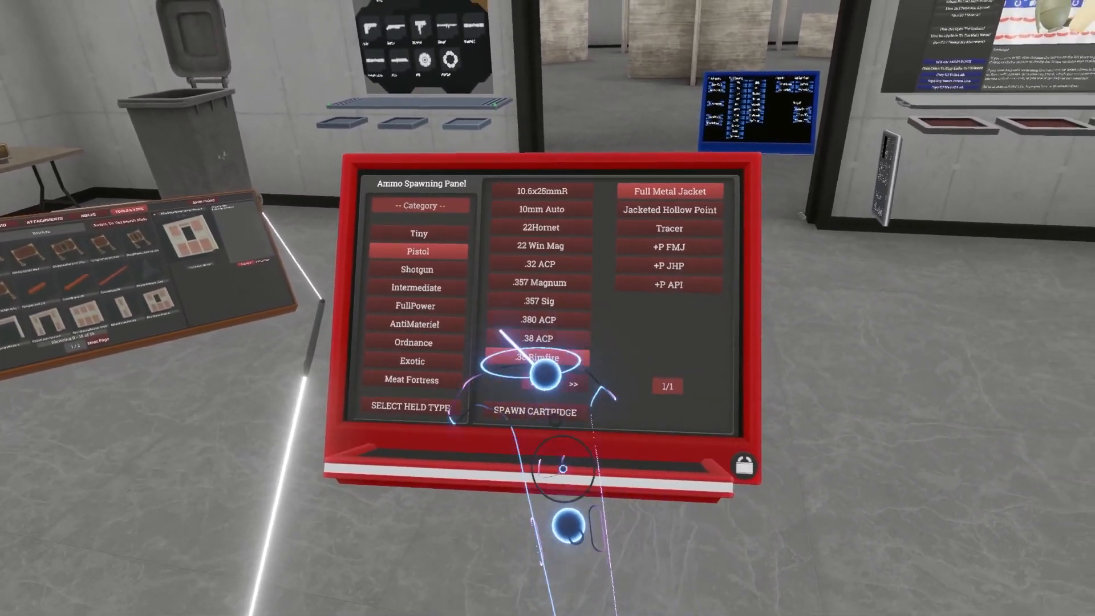
click(417, 270)
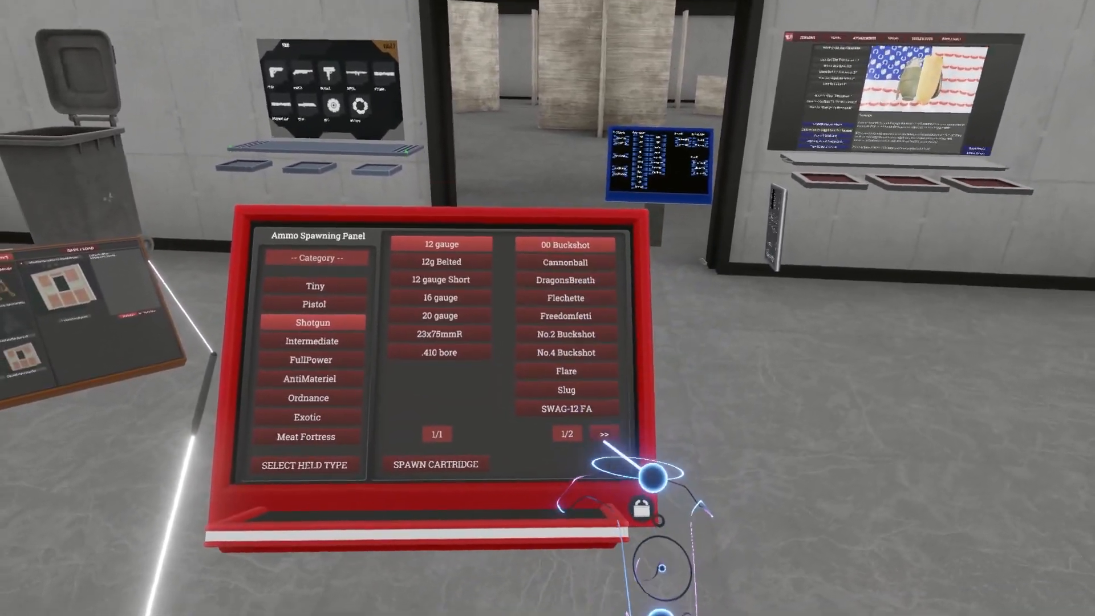